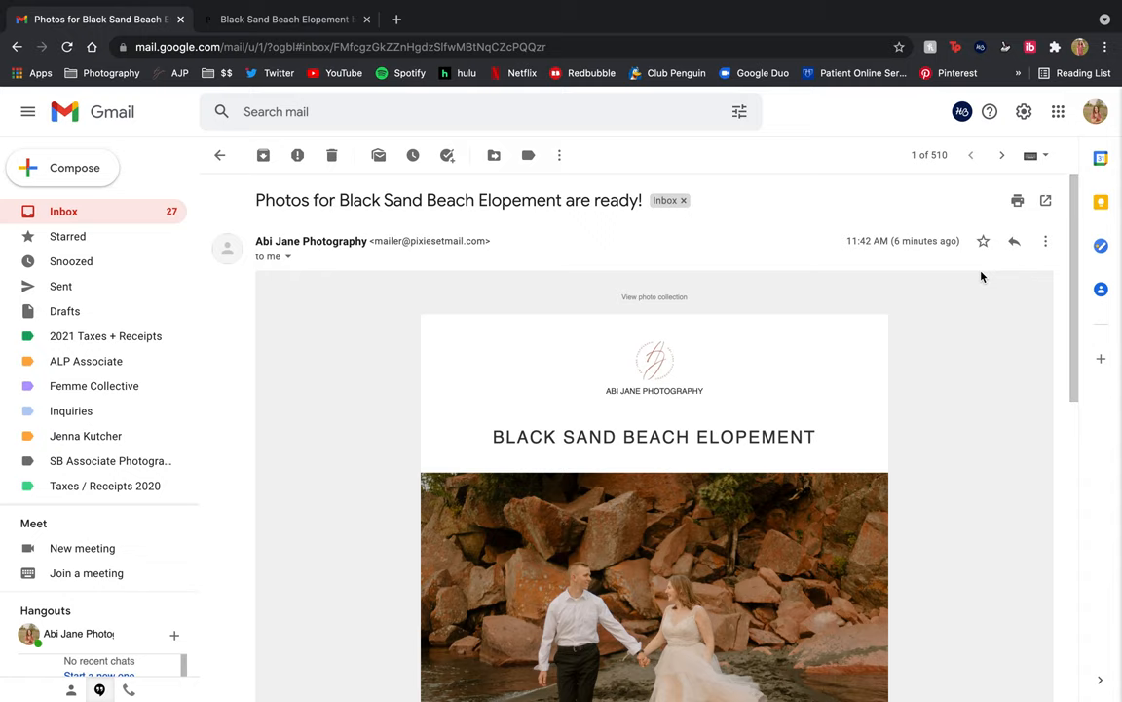
Follow the View Photos link in the email to reach the Black Sand Beach Elopement gallery
scroll(down, 3)
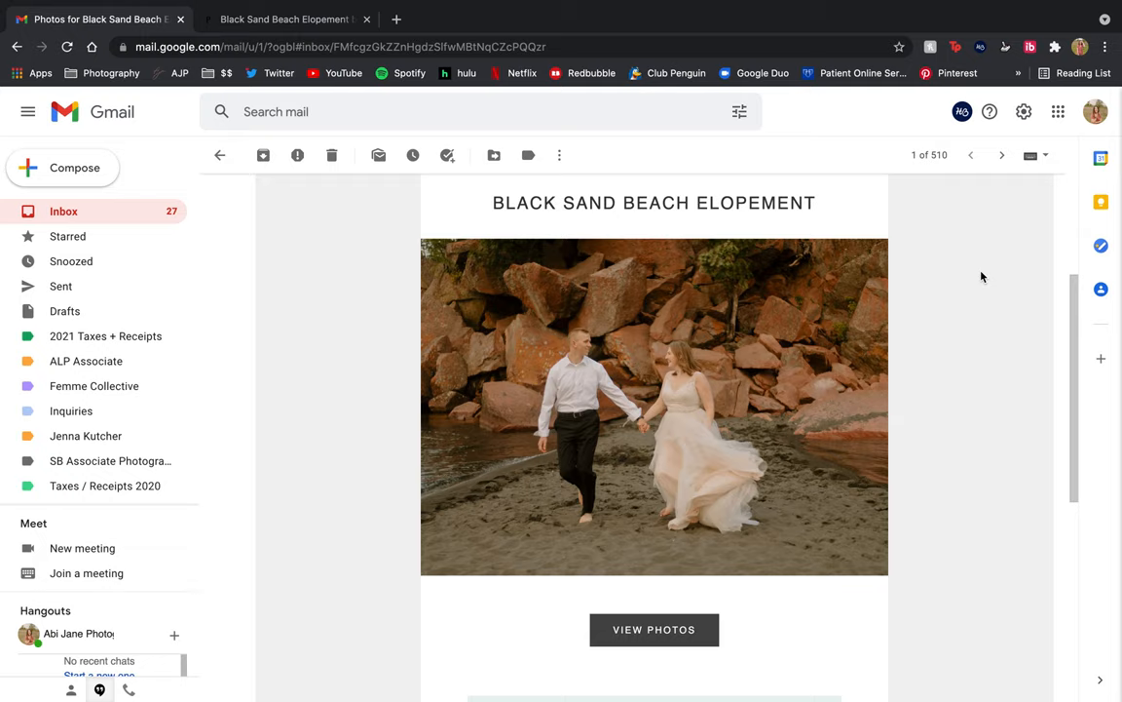
scroll(down, 3)
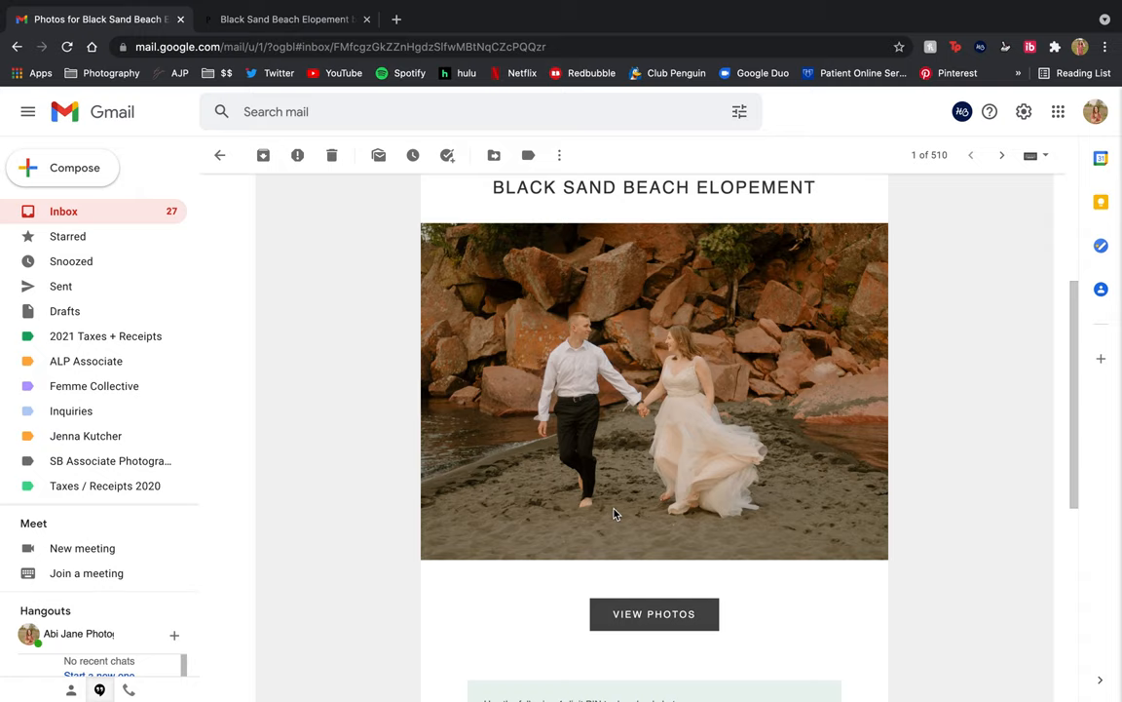
scroll(down, 3)
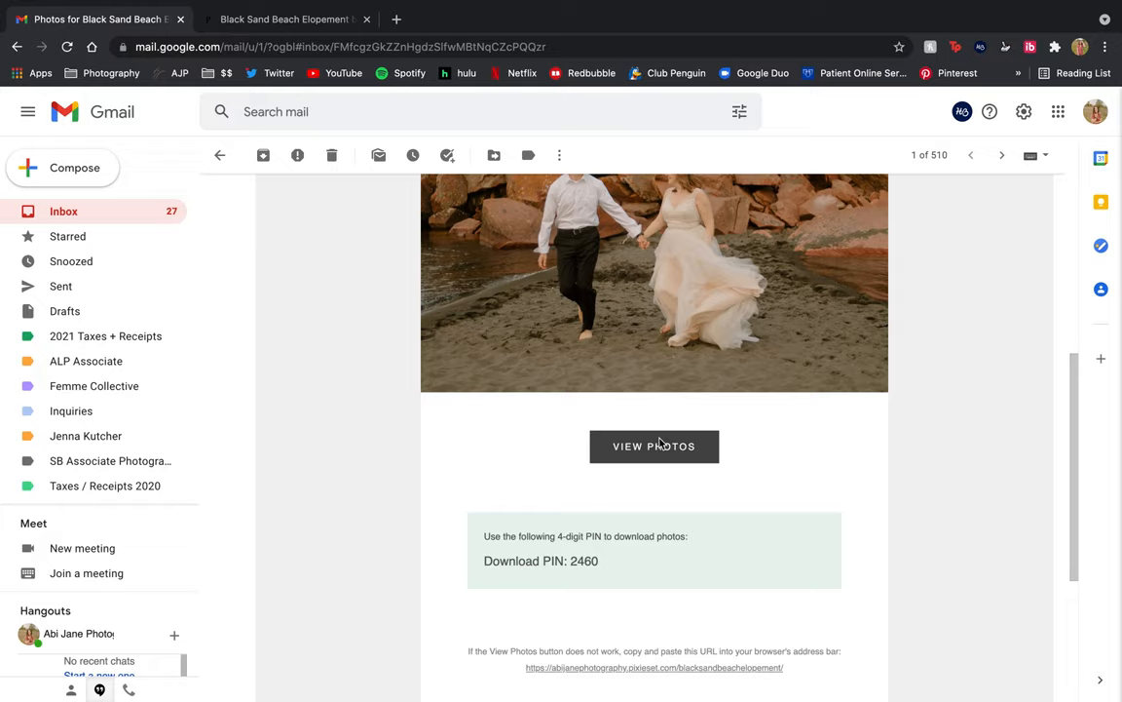
click(655, 444)
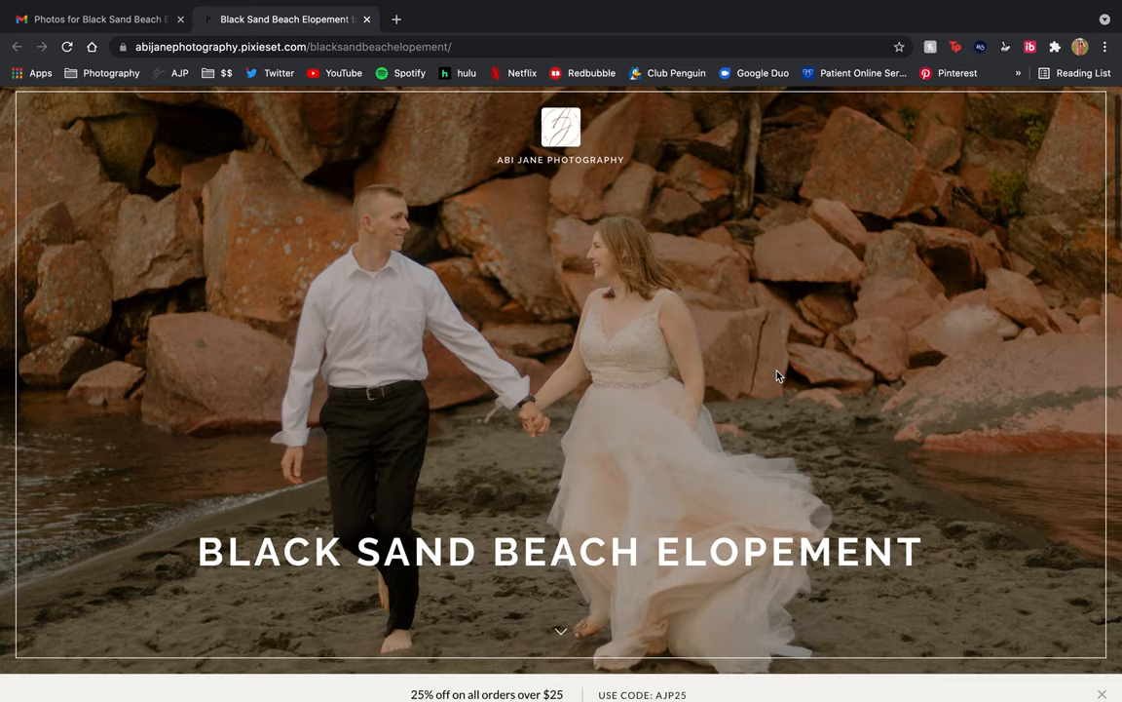
Scroll through the gallery's photos down to where the download option is
scroll(down, 3)
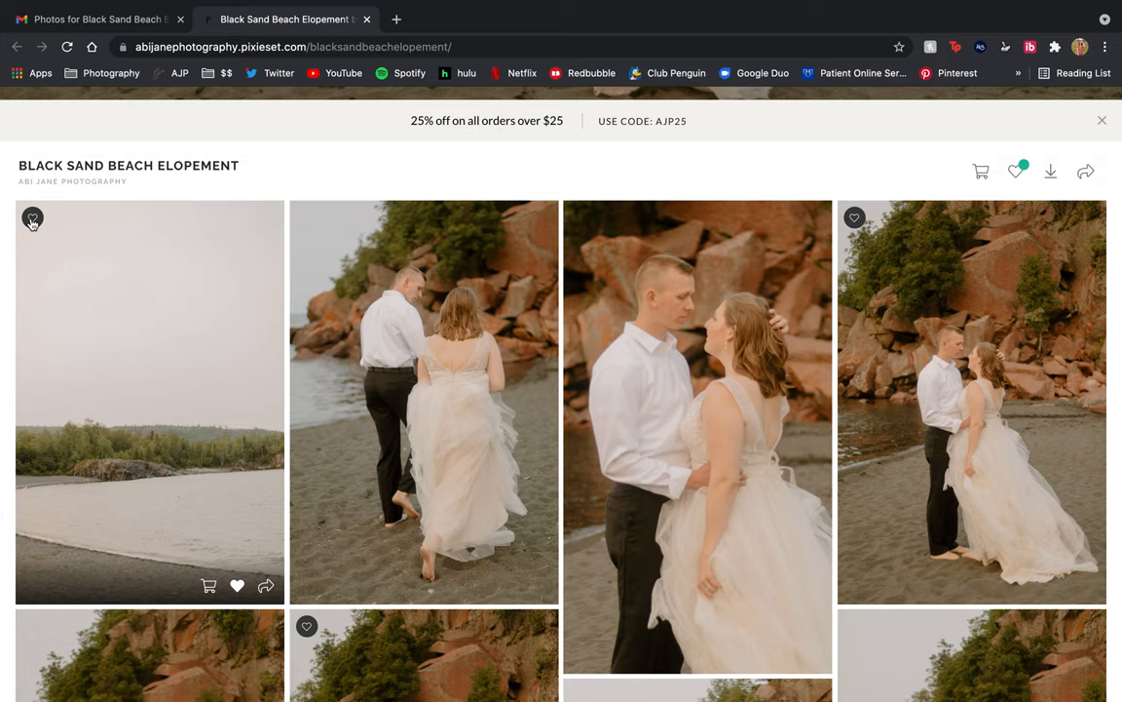
scroll(up, 3)
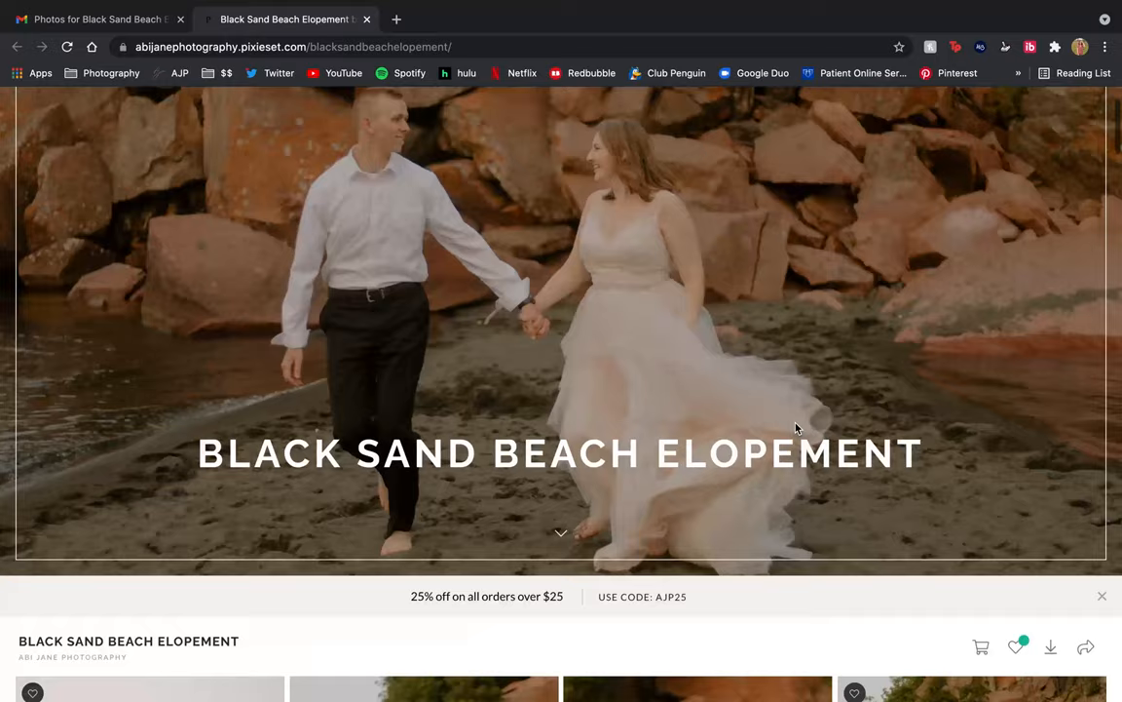
scroll(down, 3)
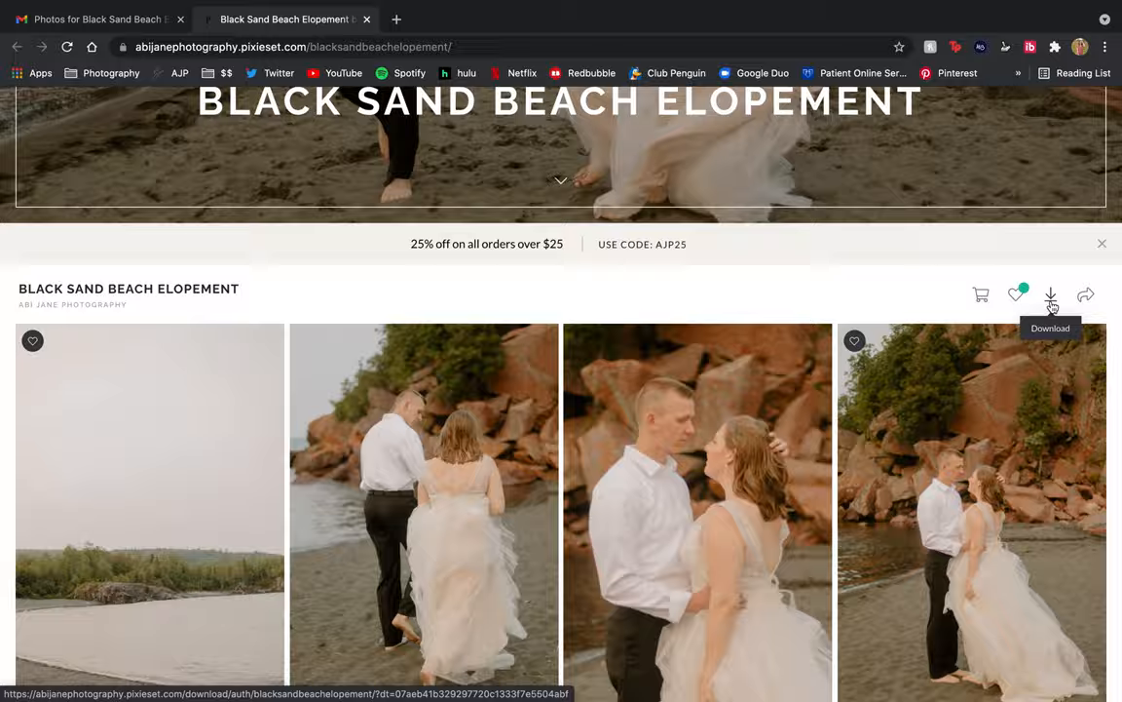
Start a High Resolution download of the 117 highlight photos from the gallery's download options
click(1051, 297)
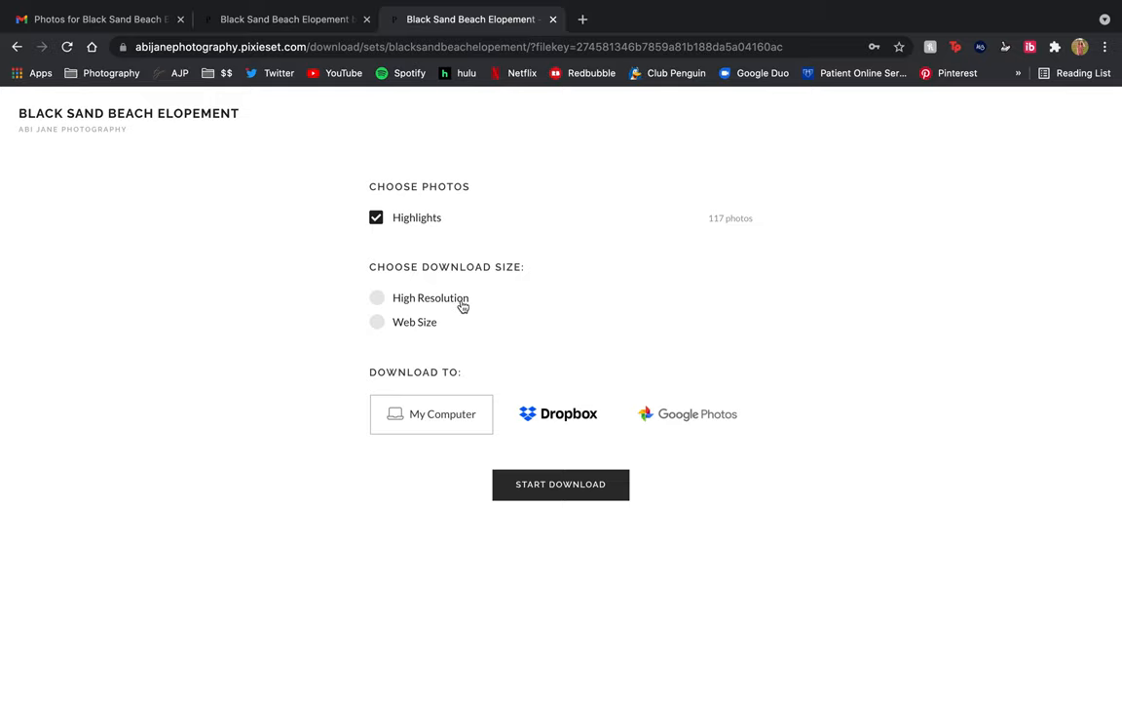
mouse_move(421, 328)
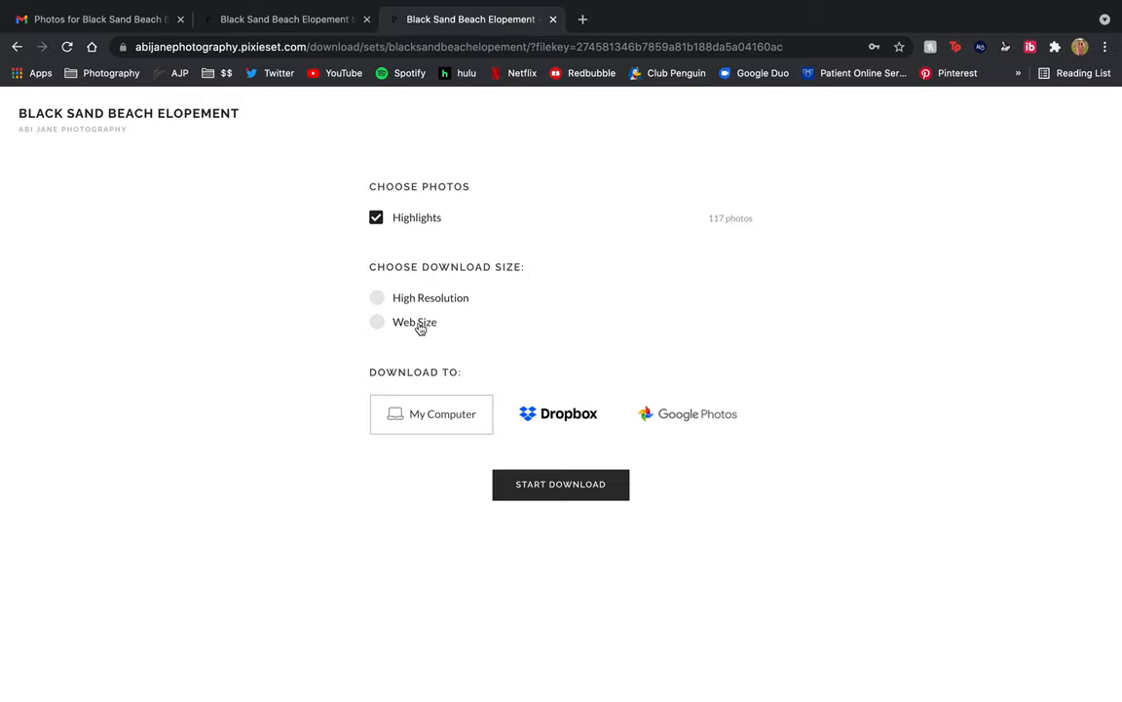
mouse_move(424, 306)
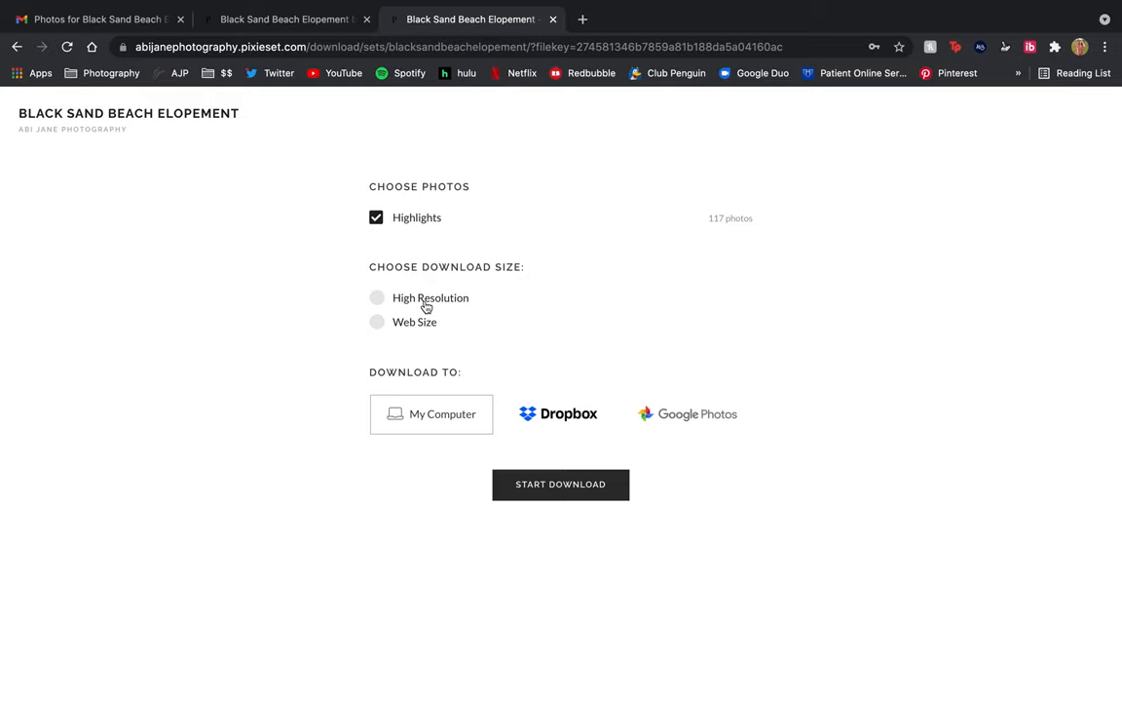
click(376, 297)
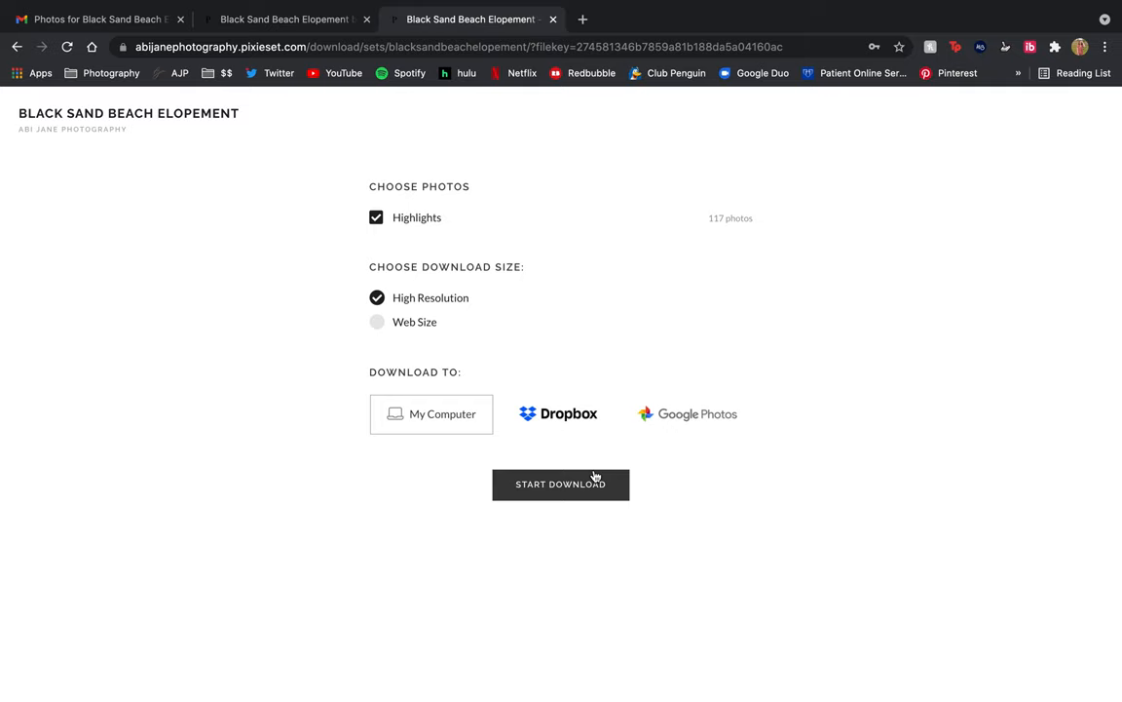
click(561, 483)
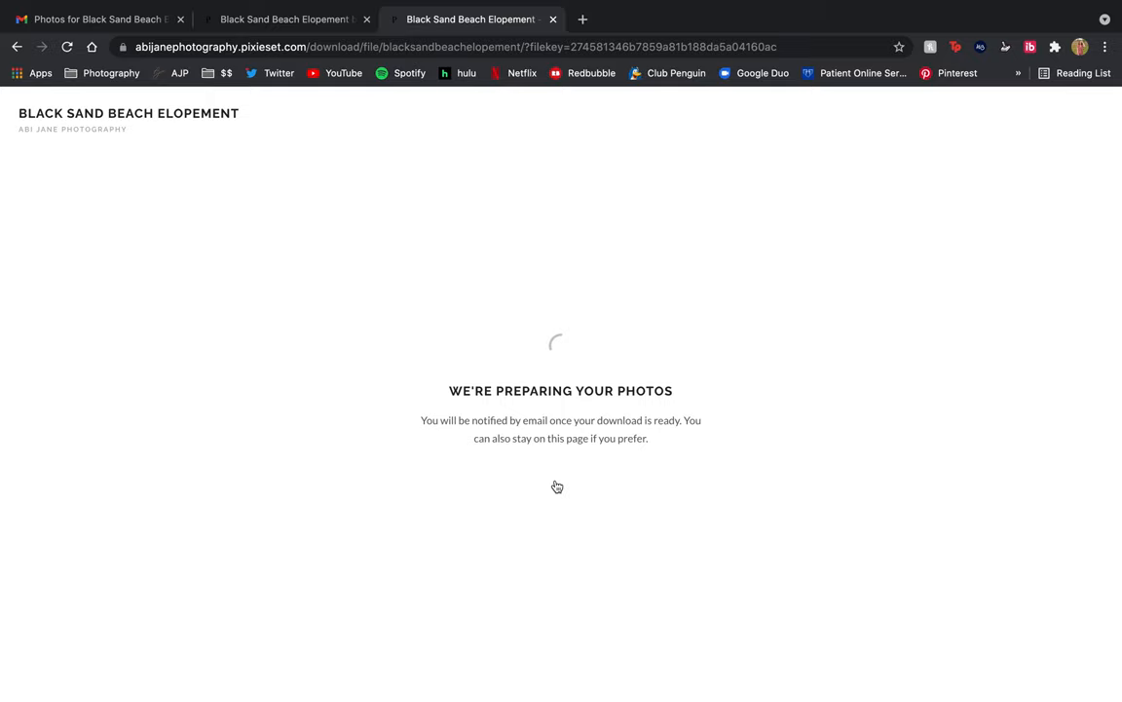
mouse_move(667, 452)
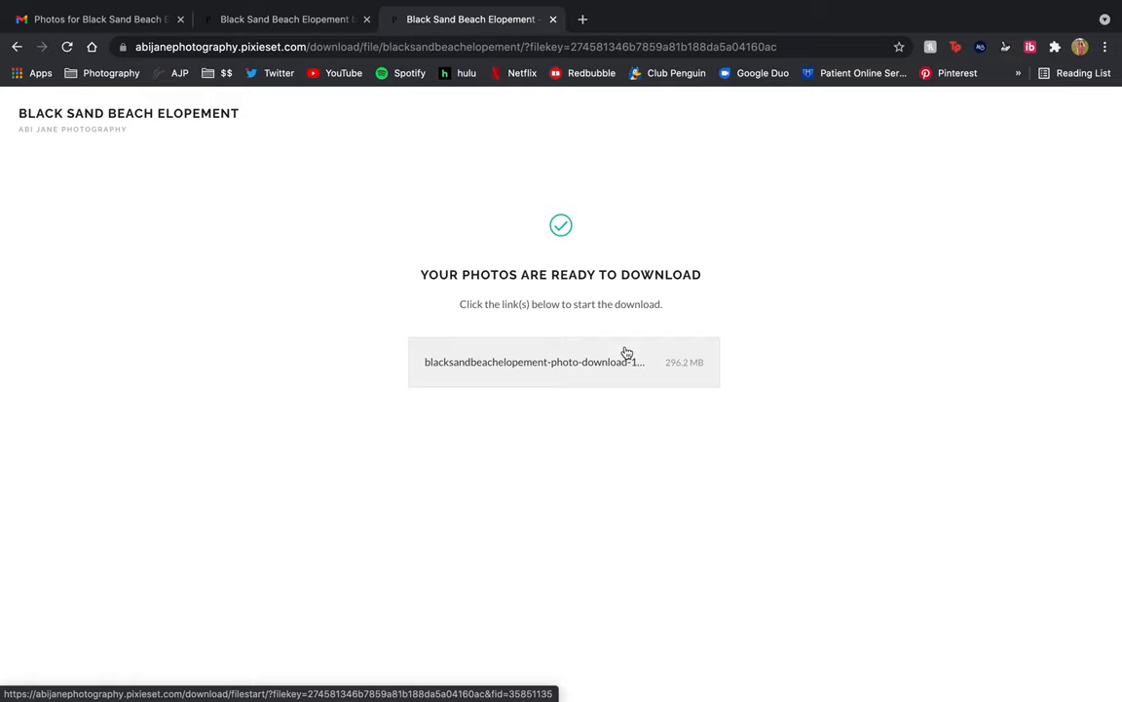
Download the prepared 310.6 MB photo zip file to the Downloads folder
click(534, 360)
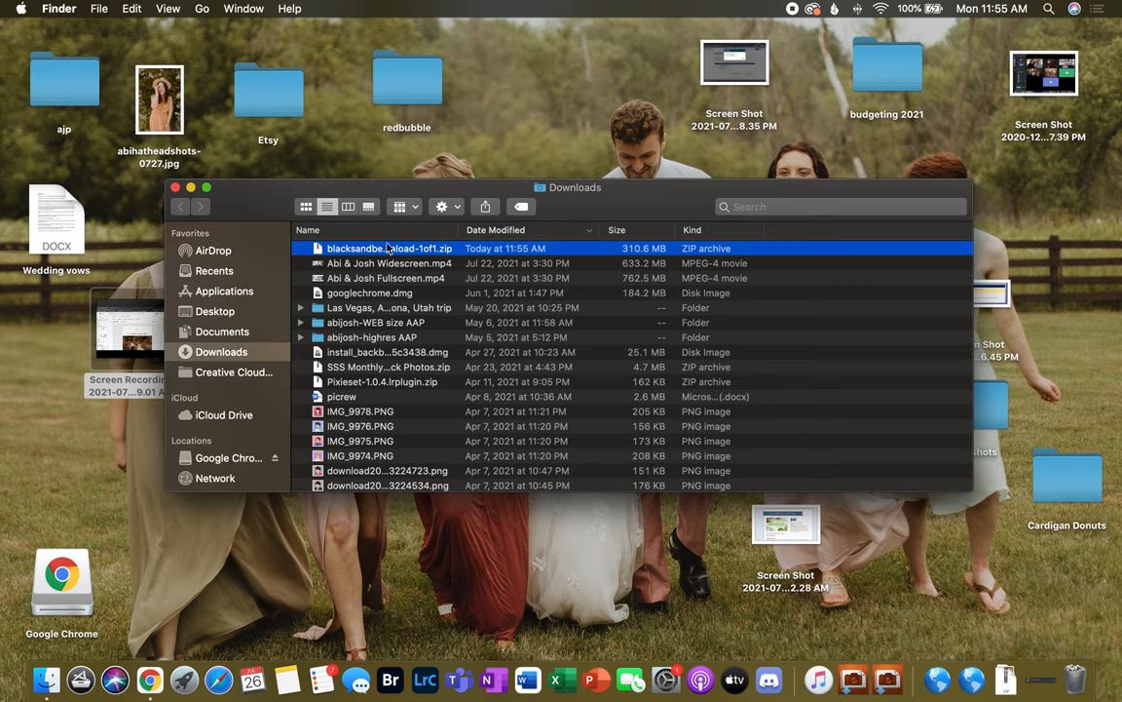
mouse_move(471, 249)
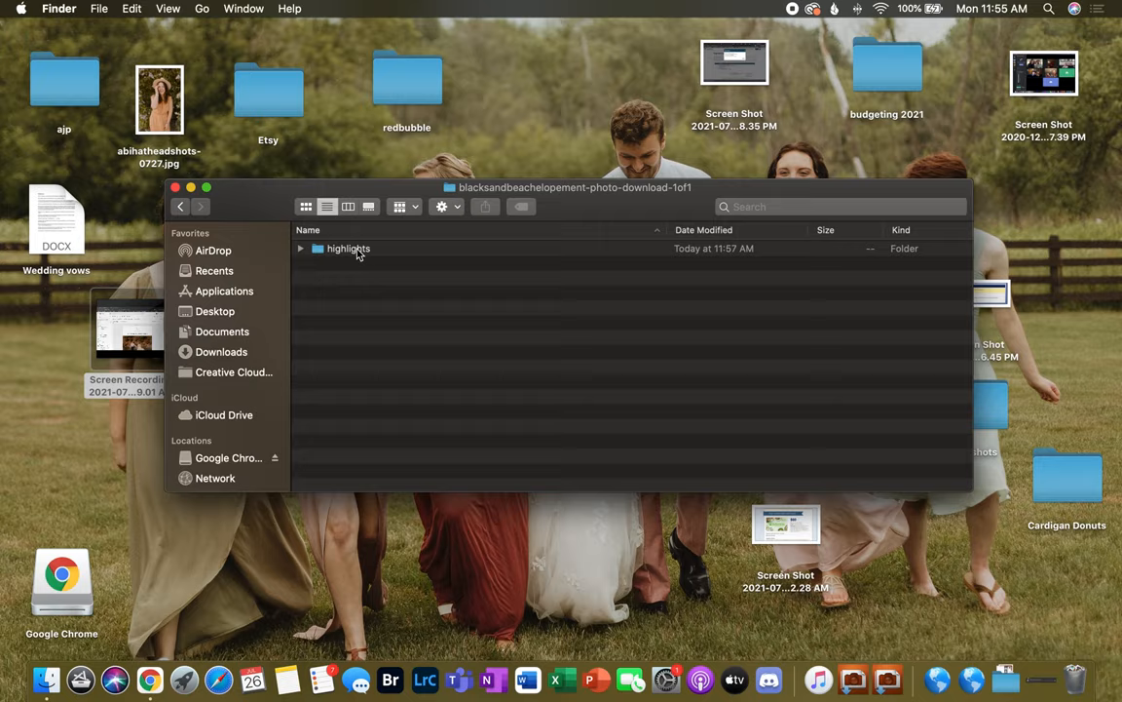
View the highlights folder of photos inside the unzipped archive
double_click(349, 249)
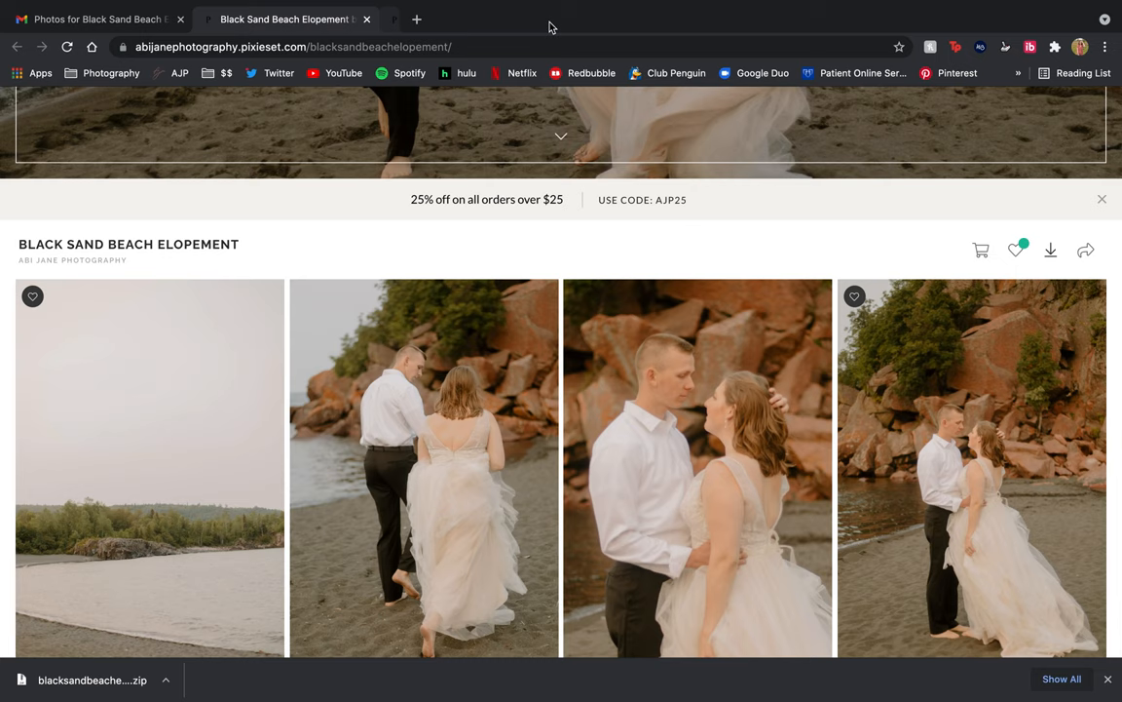
Scroll the gallery back up toward its first photo
scroll(up, 3)
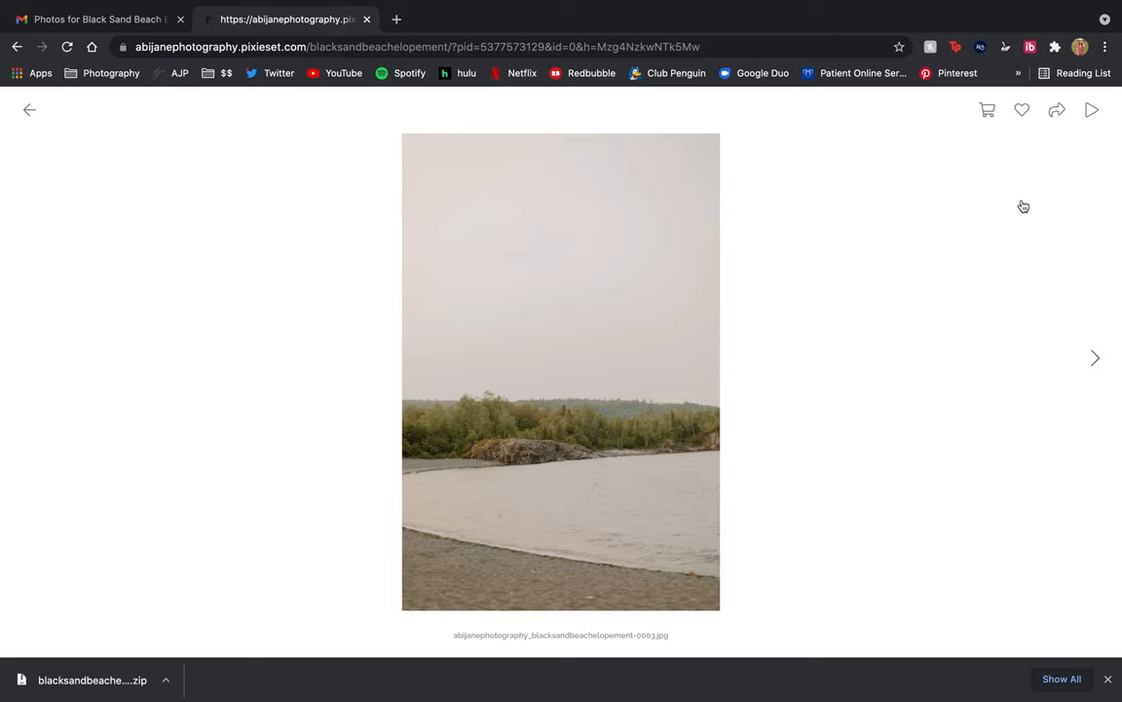
Page through several gallery photos one by one in the lightbox
click(1096, 358)
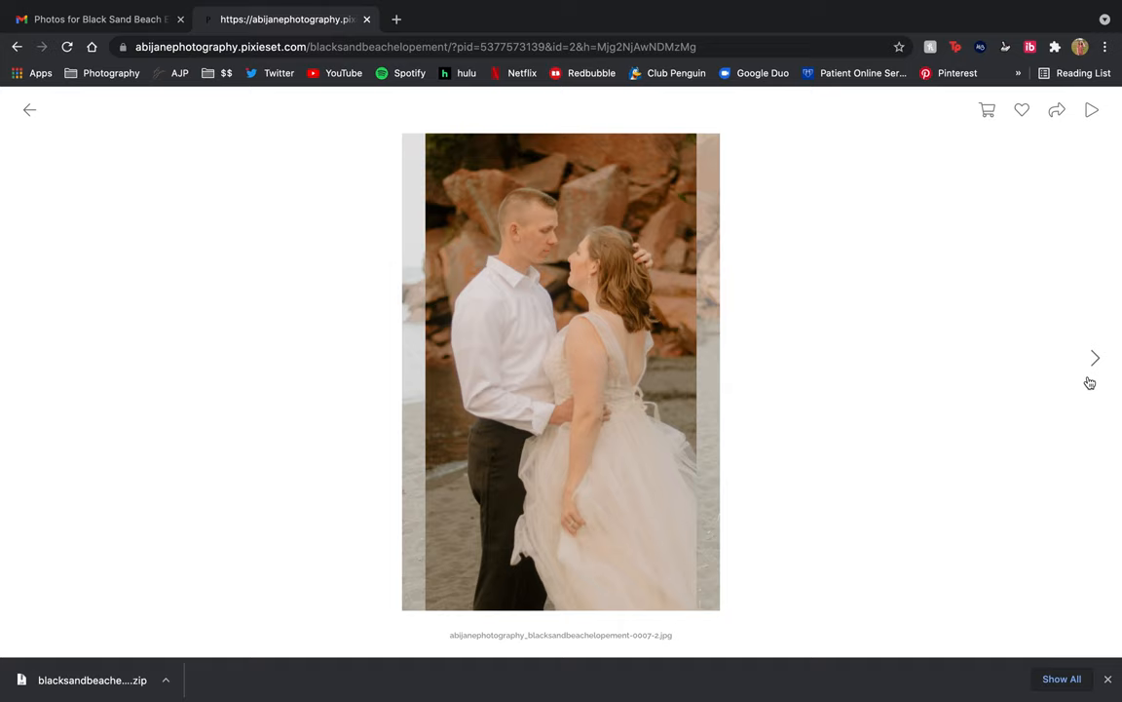
click(1095, 356)
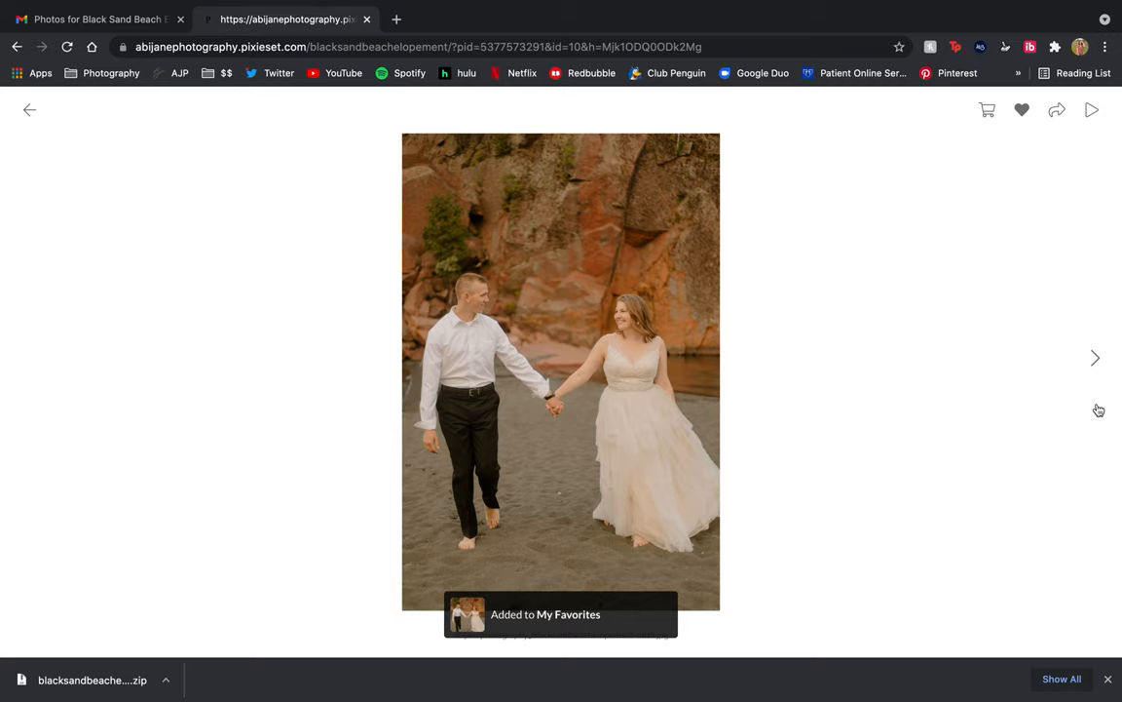
click(1095, 359)
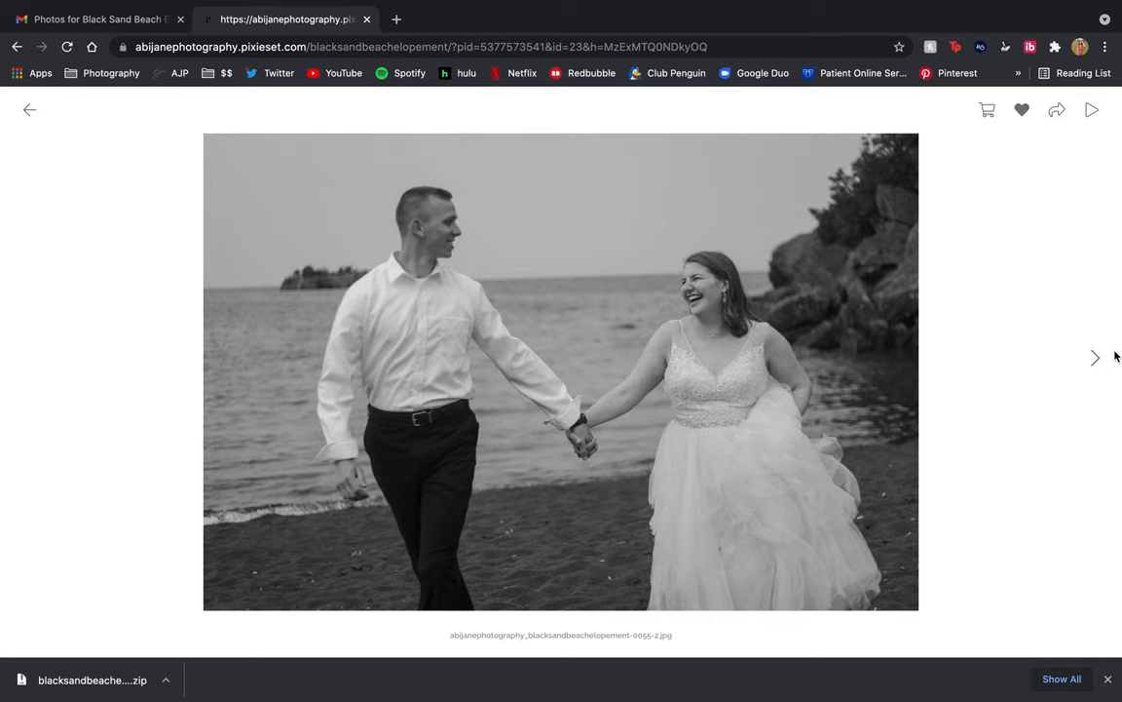
click(1095, 359)
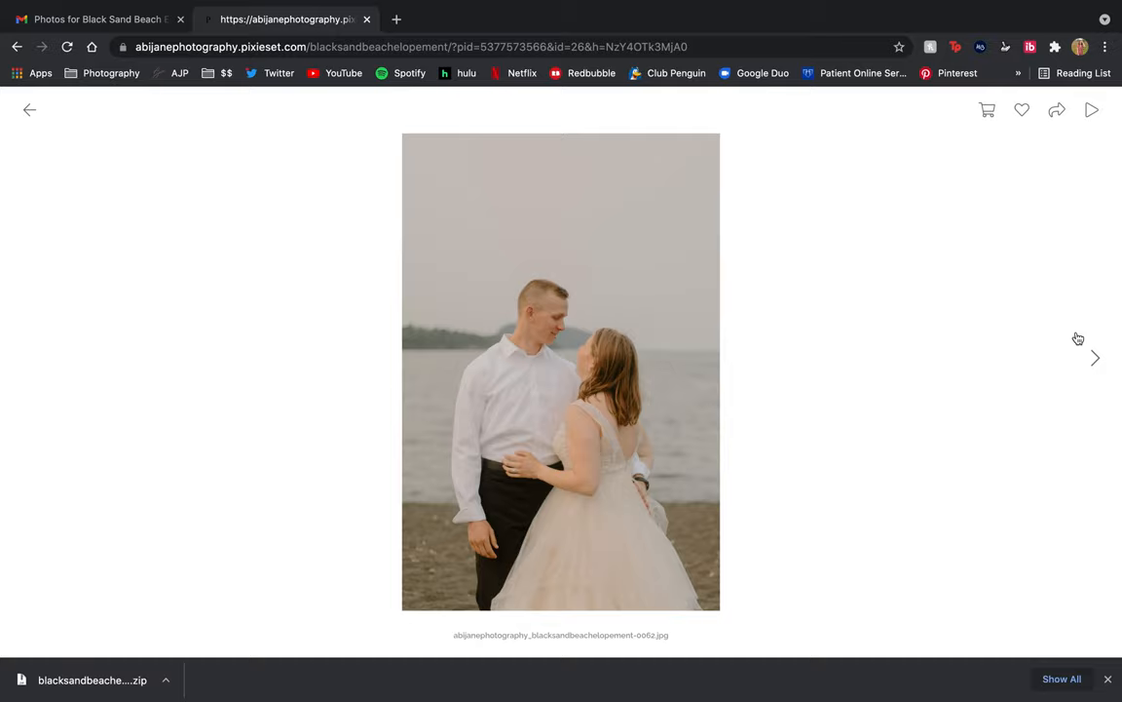
click(29, 109)
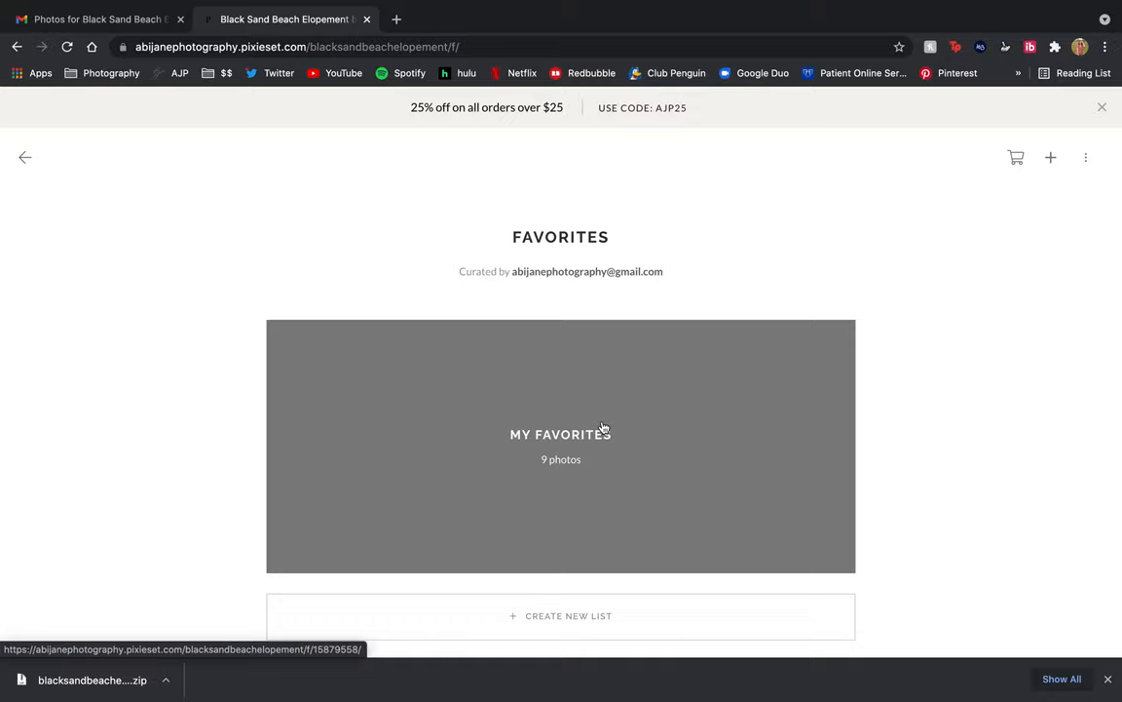
View the My Favorites list of 9 favorited photos as a grid
click(561, 444)
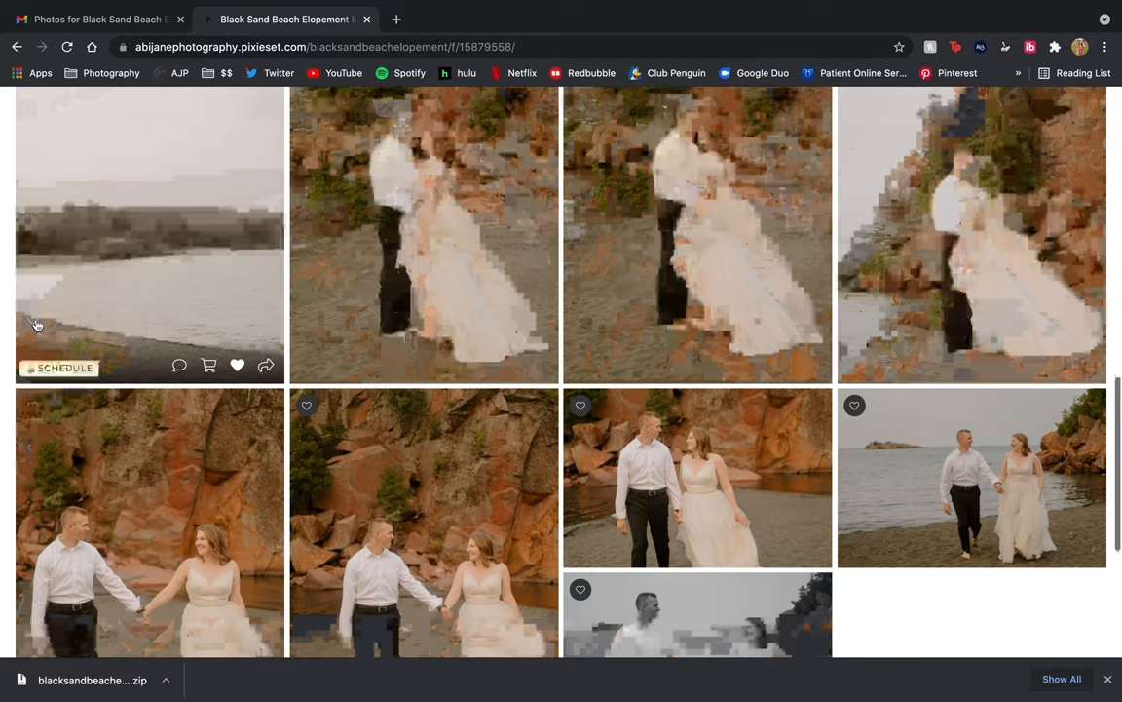